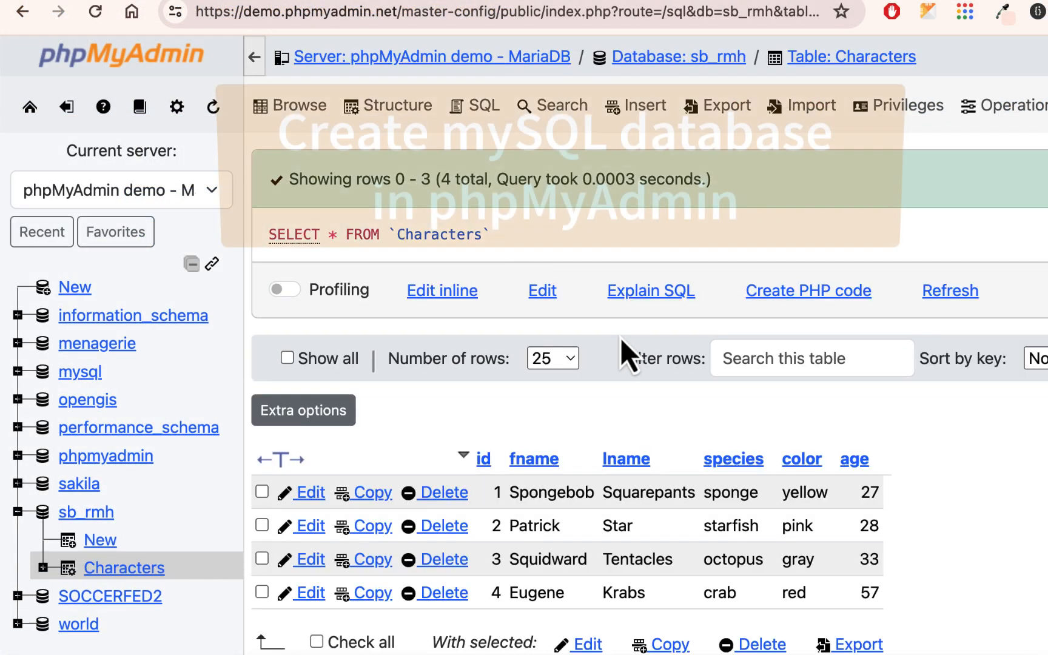
Step: Scroll through the Characters browse results in phpMyAdmin before returning to the sb_rmh database overview
{"action": "scroll", "scroll_direction": "down", "scroll_amount": 3}
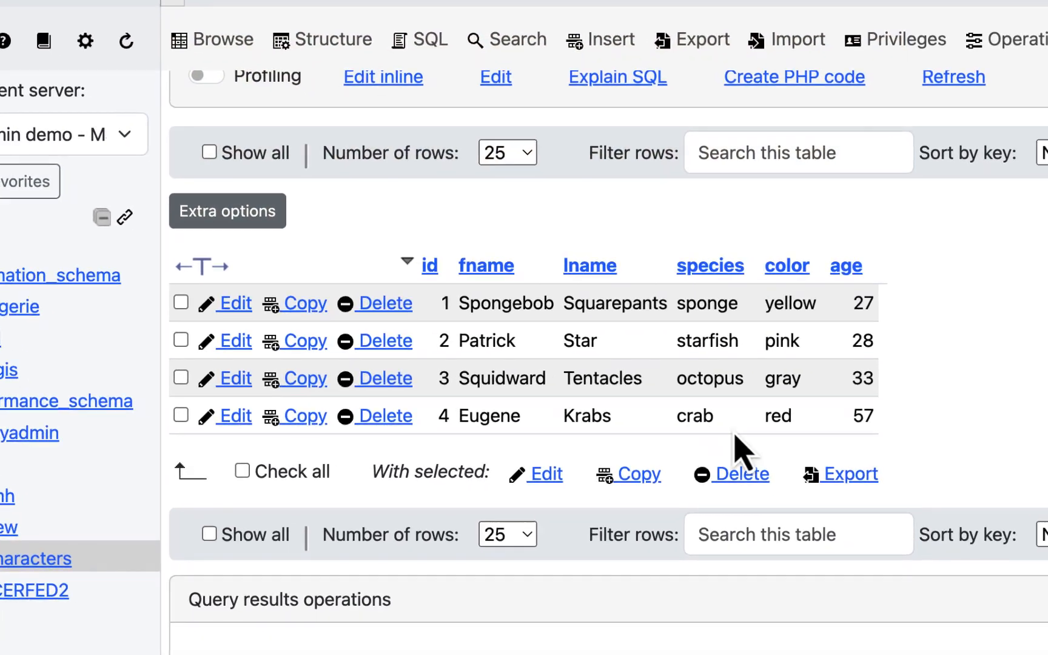
{"action": "scroll", "scroll_direction": "up", "scroll_amount": 3}
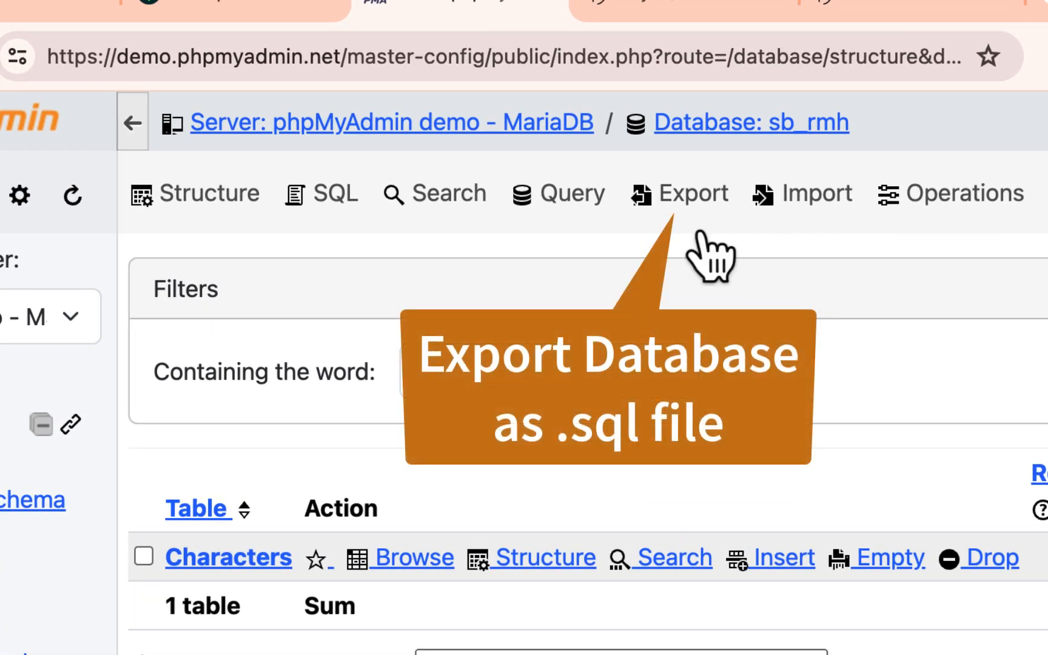
Step: Show the PythonAnywhere Databases page listing rmhoma$sb_rmh beside the default database
{"action": "left_click", "coordinate": [678, 193]}
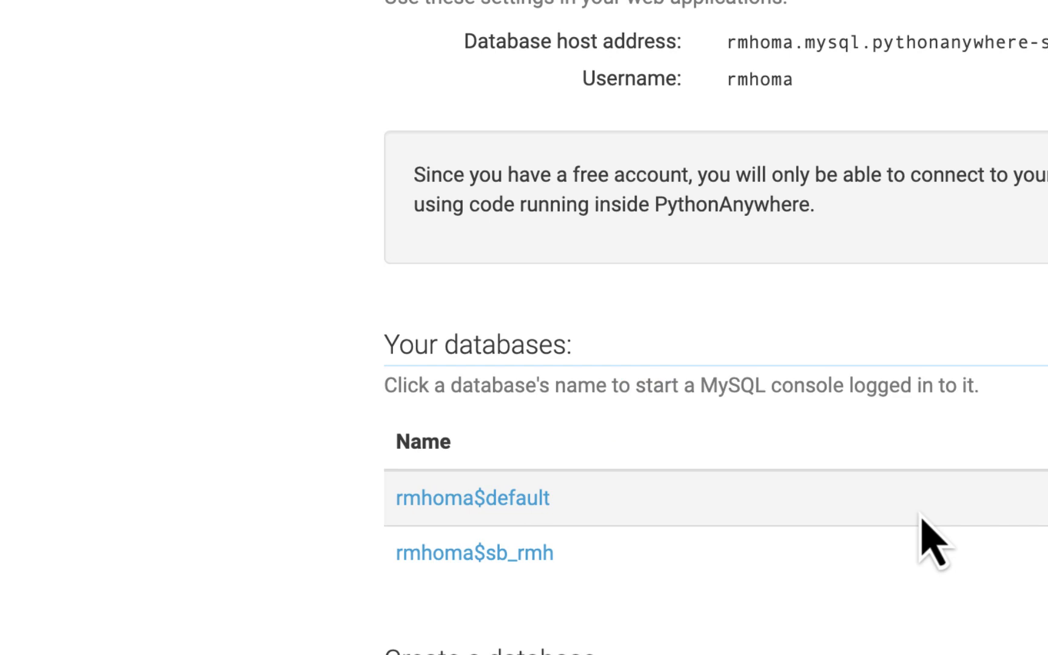
Step: Review the rmhoma.pythonanywhere.com web app configuration with its reload and site expiry details
{"action": "left_click", "coordinate": [561, 57]}
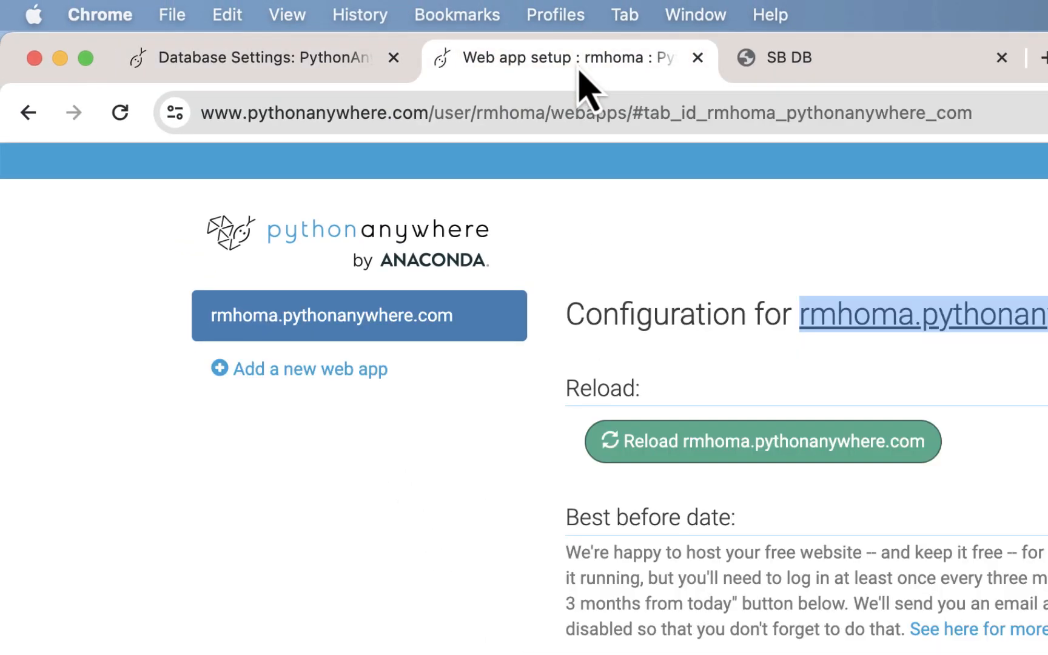
{"action": "scroll", "scroll_direction": "down", "scroll_amount": 3}
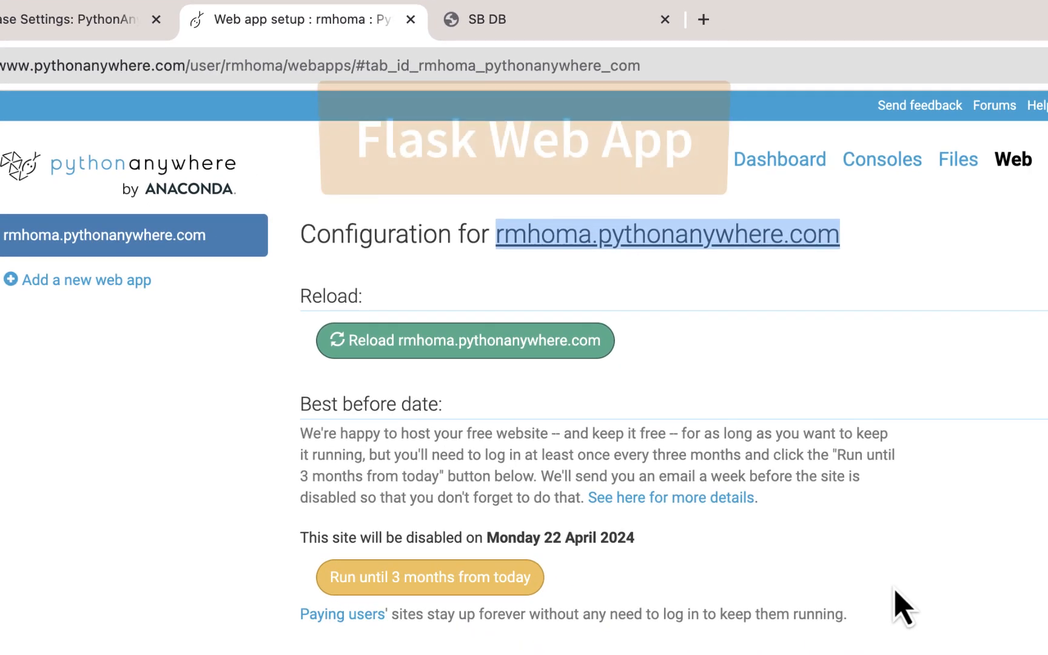
{"action": "mouse_move", "coordinate": [949, 334]}
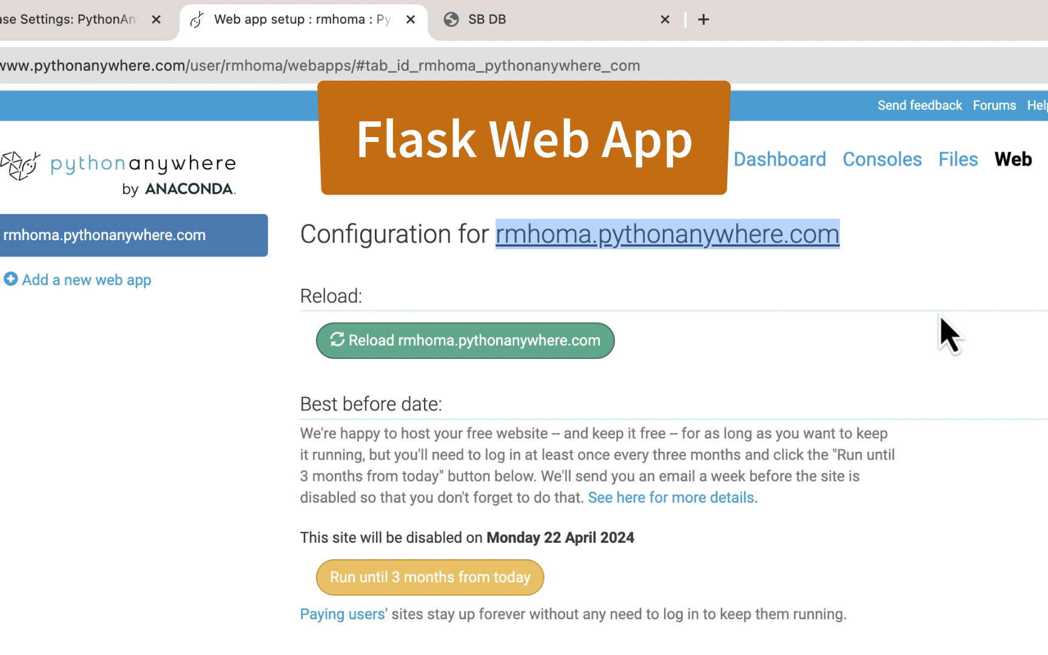
{"action": "mouse_move", "coordinate": [607, 36]}
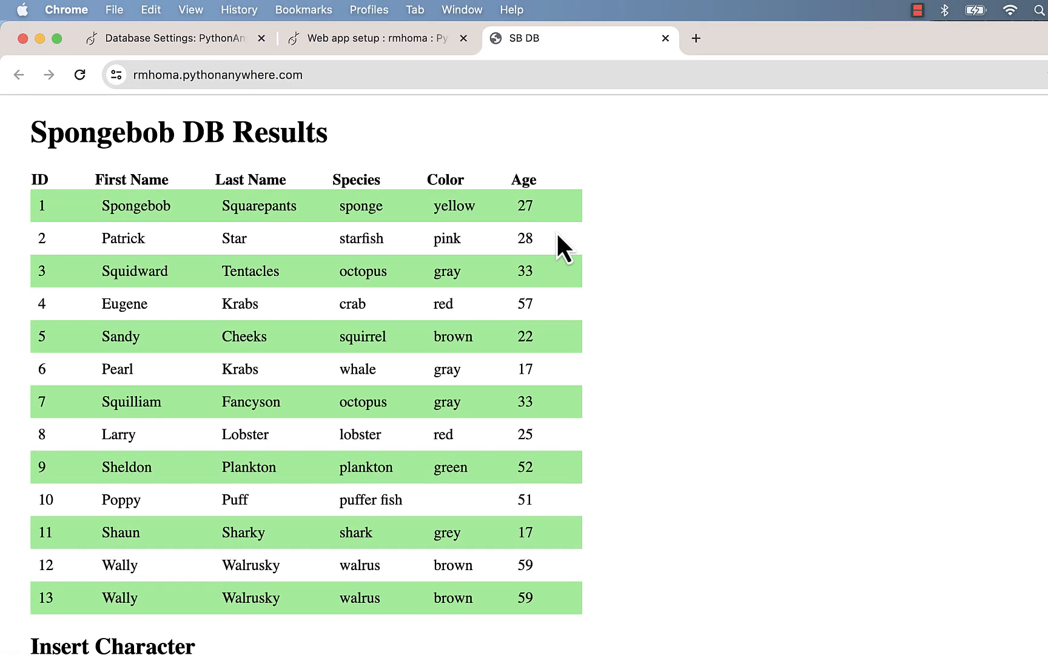
{"action": "mouse_move", "coordinate": [588, 251]}
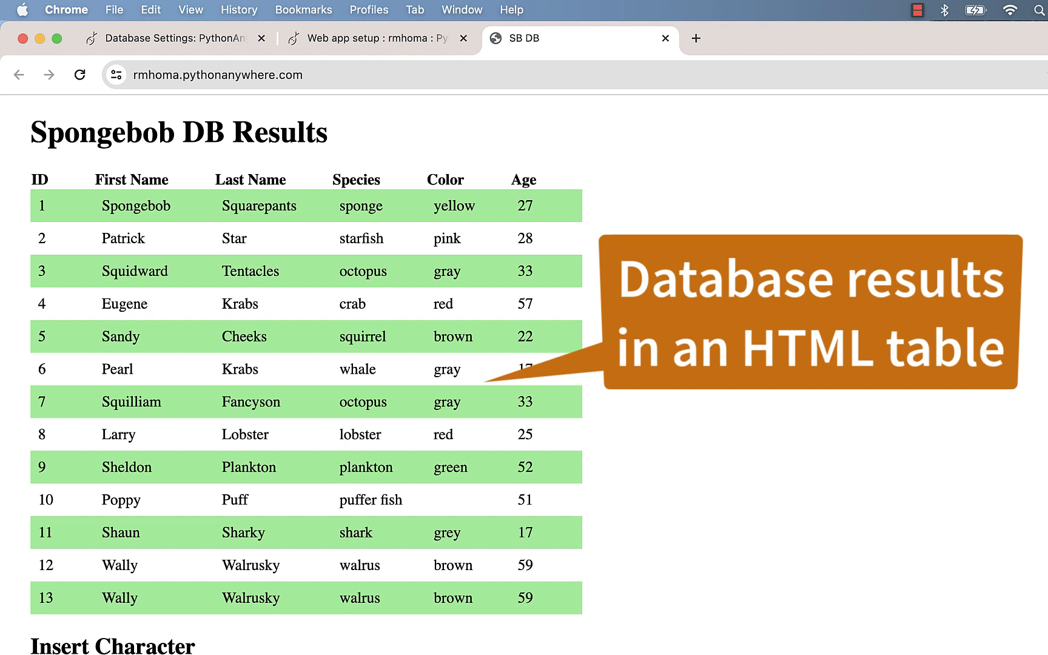
{"action": "mouse_move", "coordinate": [703, 325]}
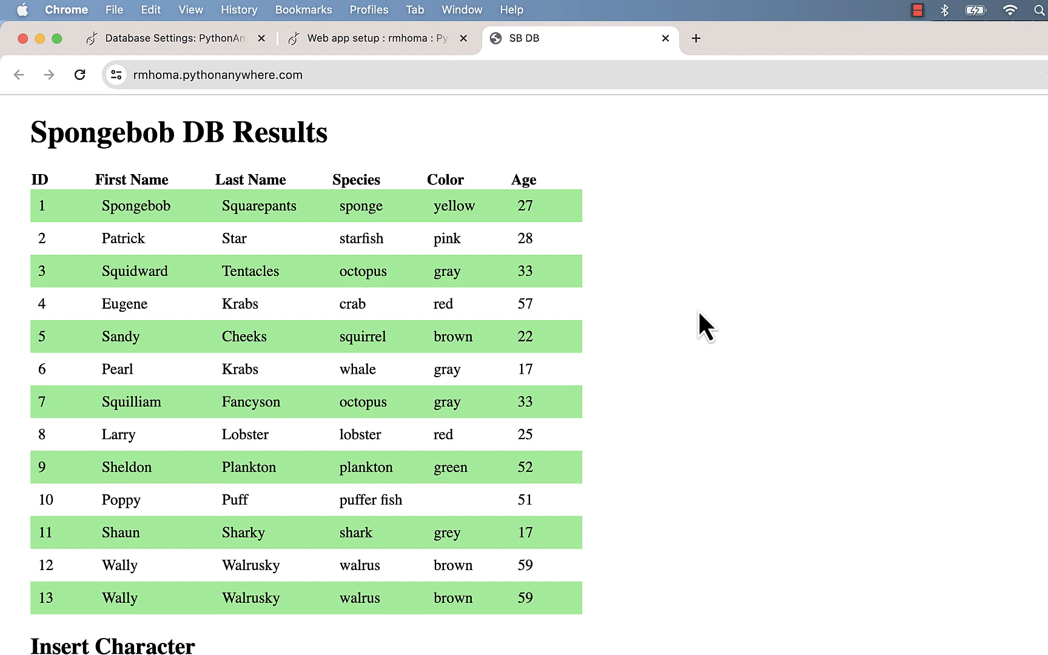
{"action": "mouse_move", "coordinate": [721, 212]}
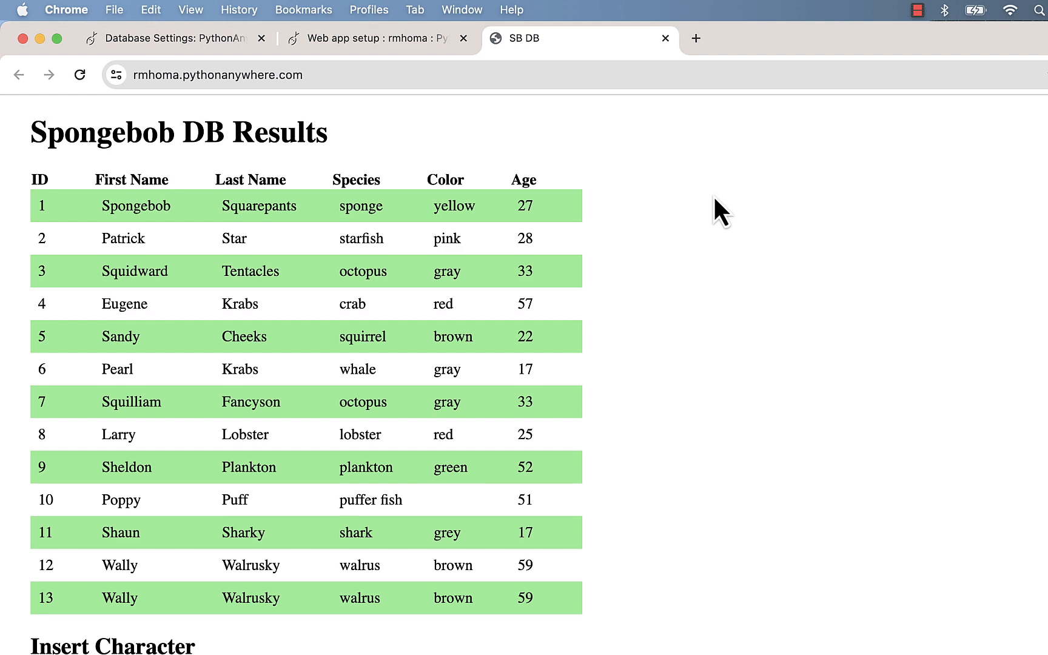
{"action": "mouse_move", "coordinate": [267, 110]}
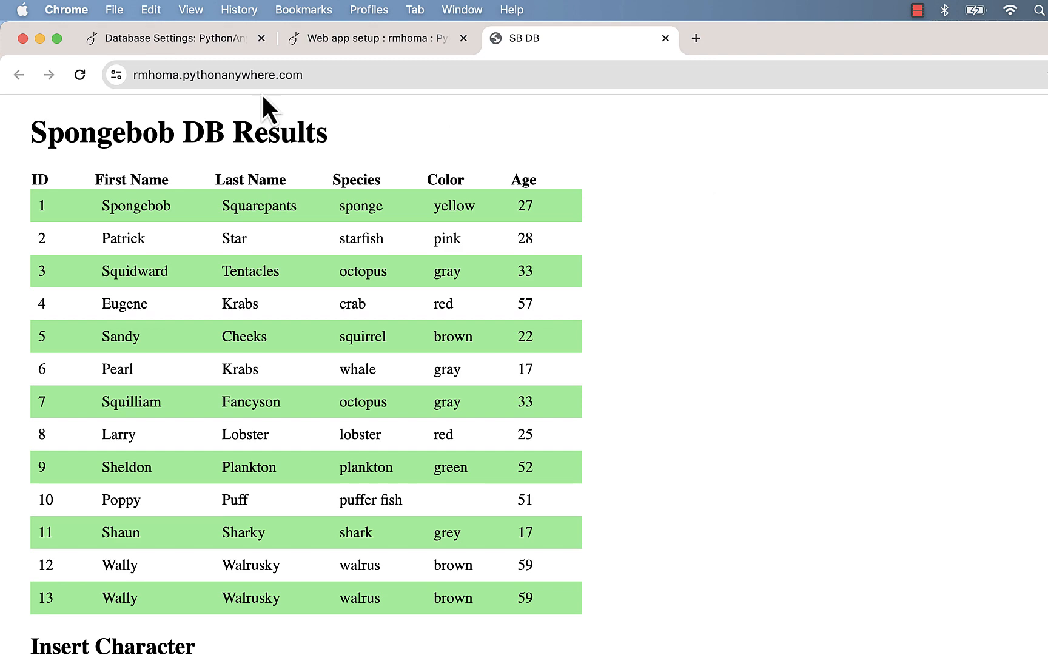
{"action": "mouse_move", "coordinate": [324, 110]}
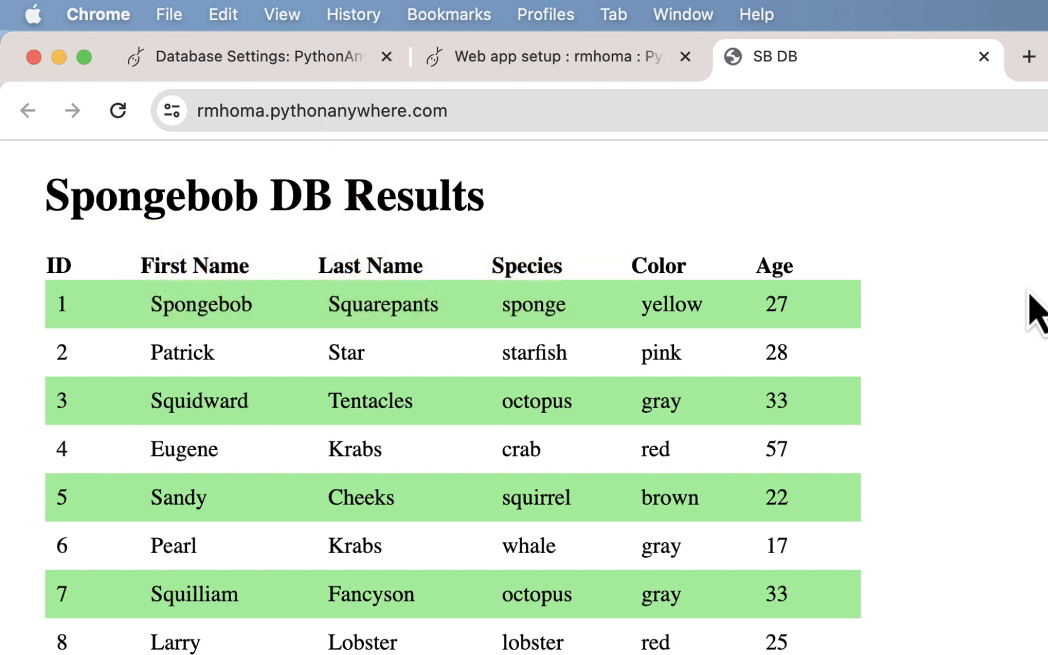
{"action": "scroll", "scroll_direction": "down", "scroll_amount": 3}
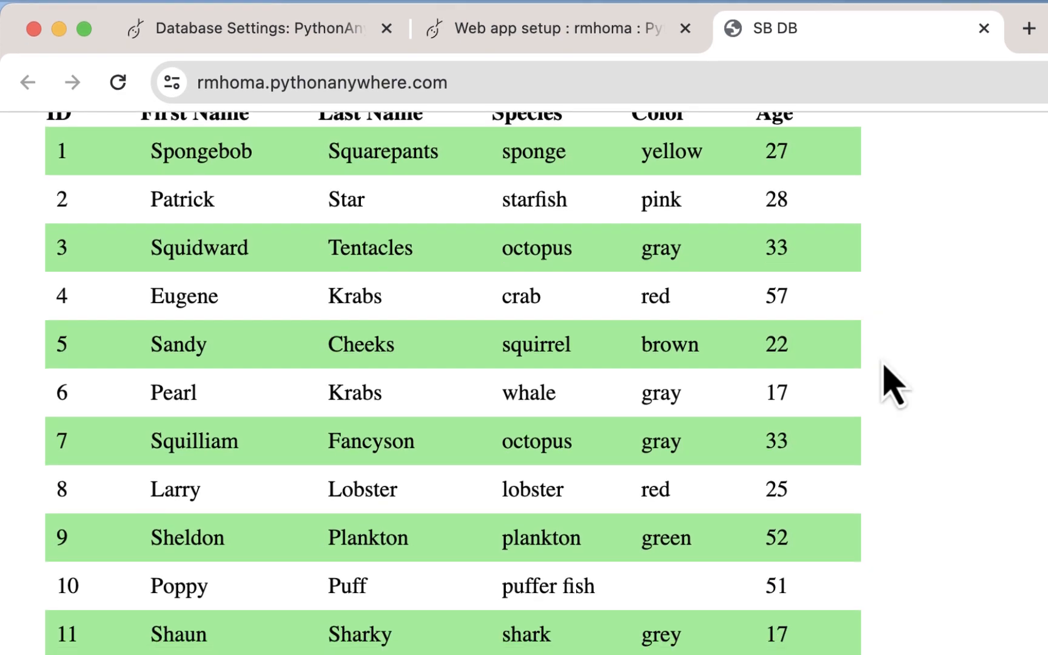
Step: Add Greg White, a gray shark aged 24, then start a new entry in the Insert Character form
{"action": "scroll", "scroll_direction": "down", "scroll_amount": 3}
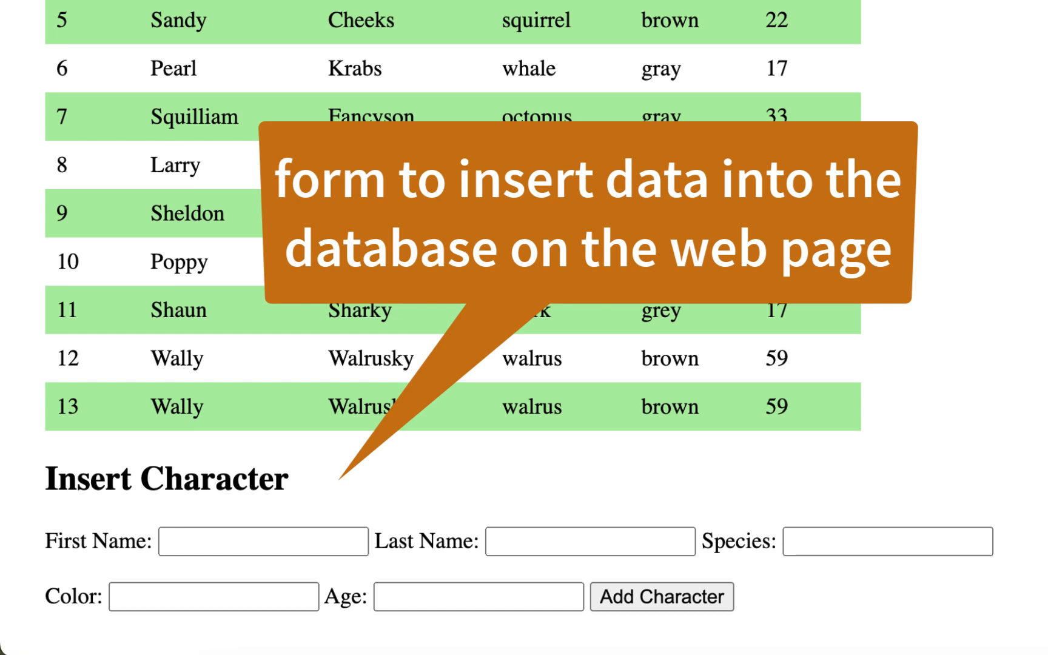
{"action": "mouse_move", "coordinate": [423, 527]}
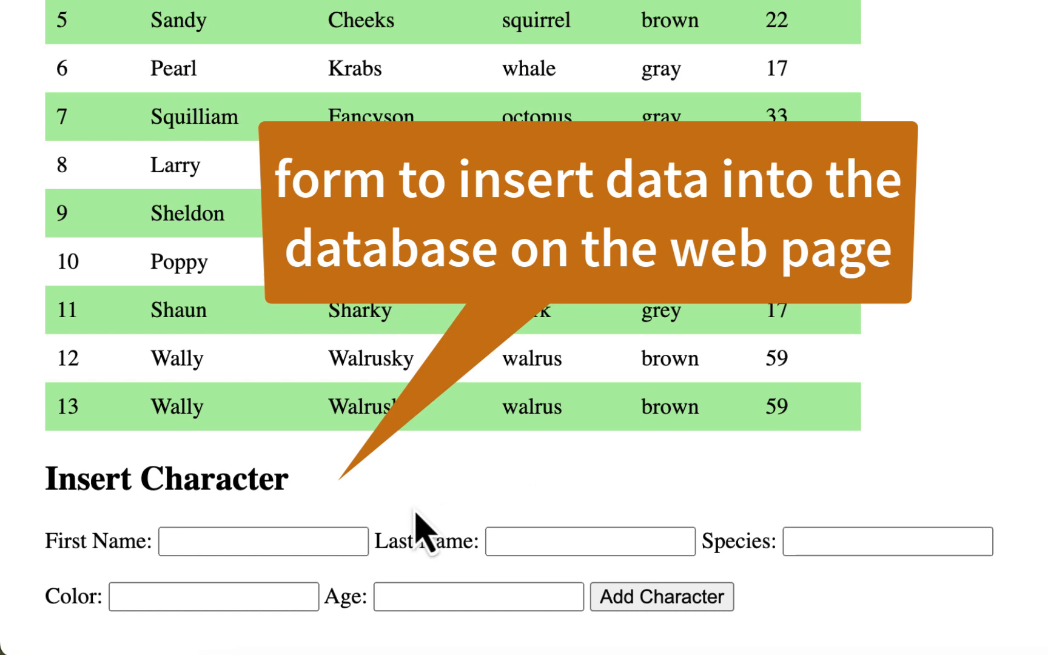
{"action": "mouse_move", "coordinate": [328, 539]}
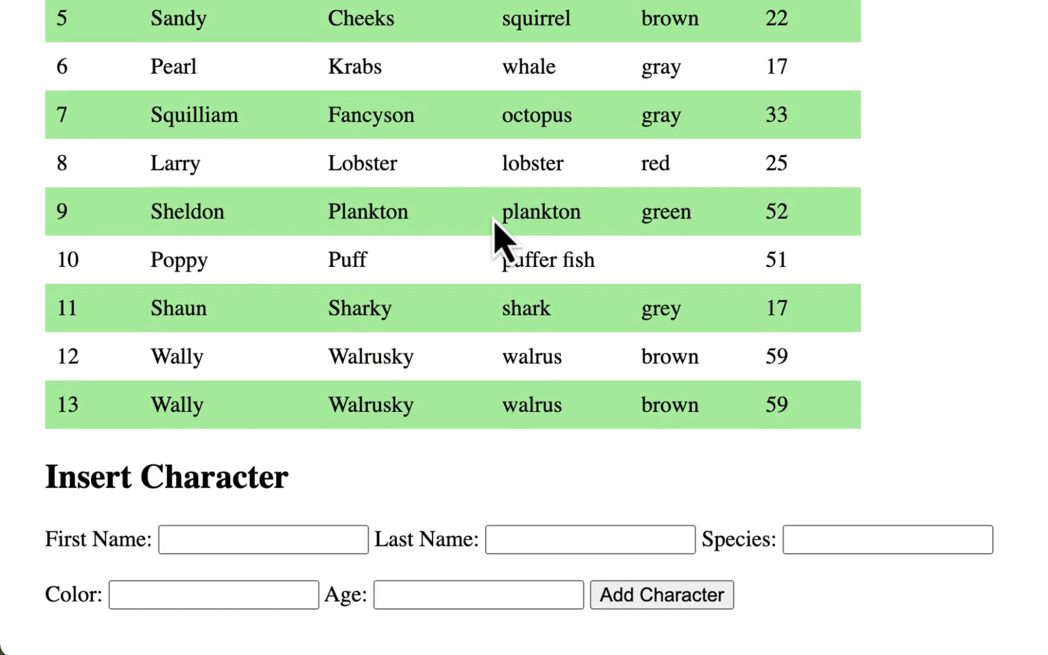
{"action": "left_click", "coordinate": [659, 594]}
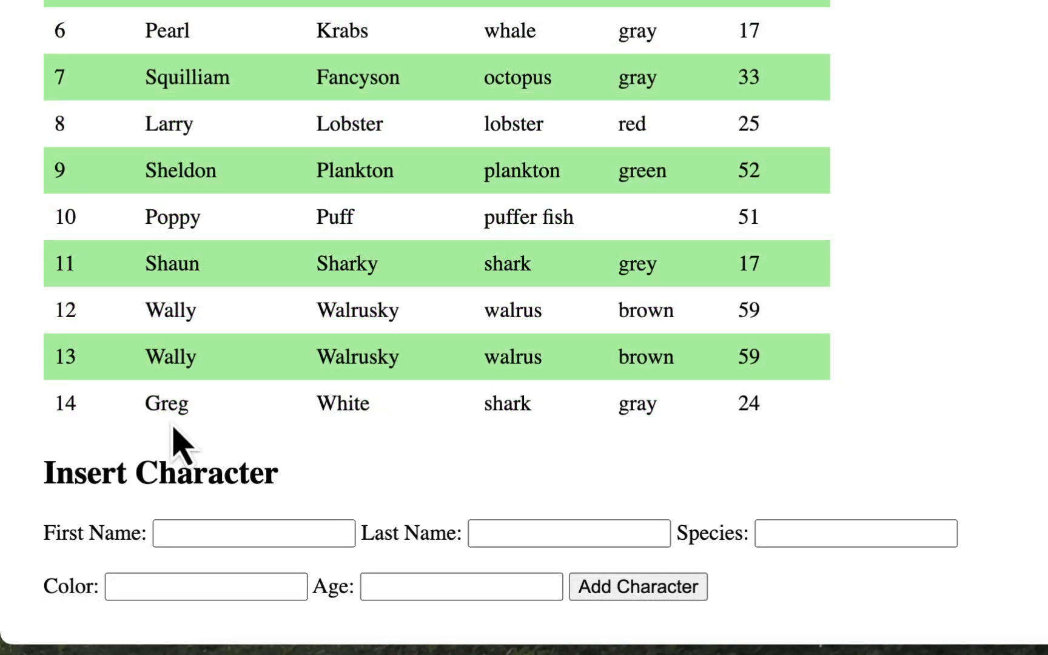
{"action": "mouse_move", "coordinate": [384, 444]}
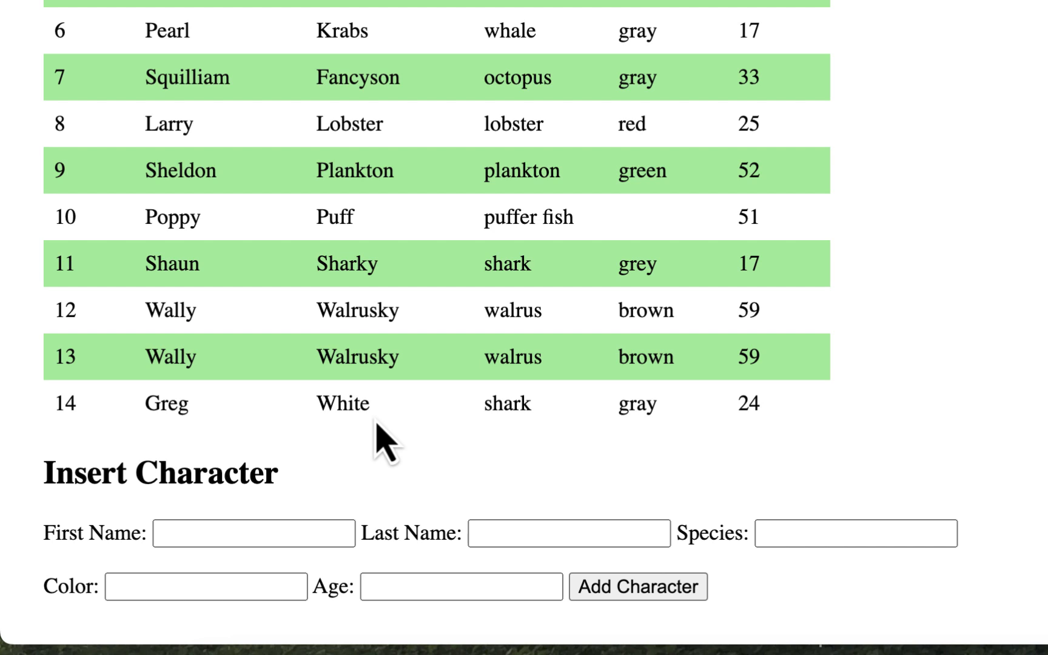
{"action": "mouse_move", "coordinate": [800, 428]}
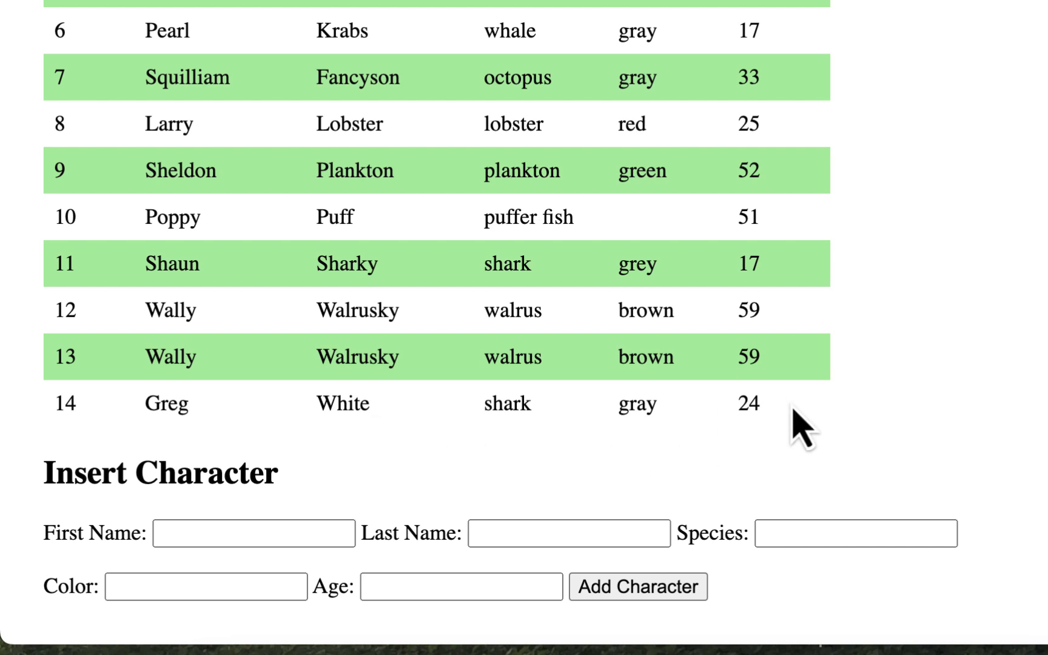
{"action": "mouse_move", "coordinate": [712, 415]}
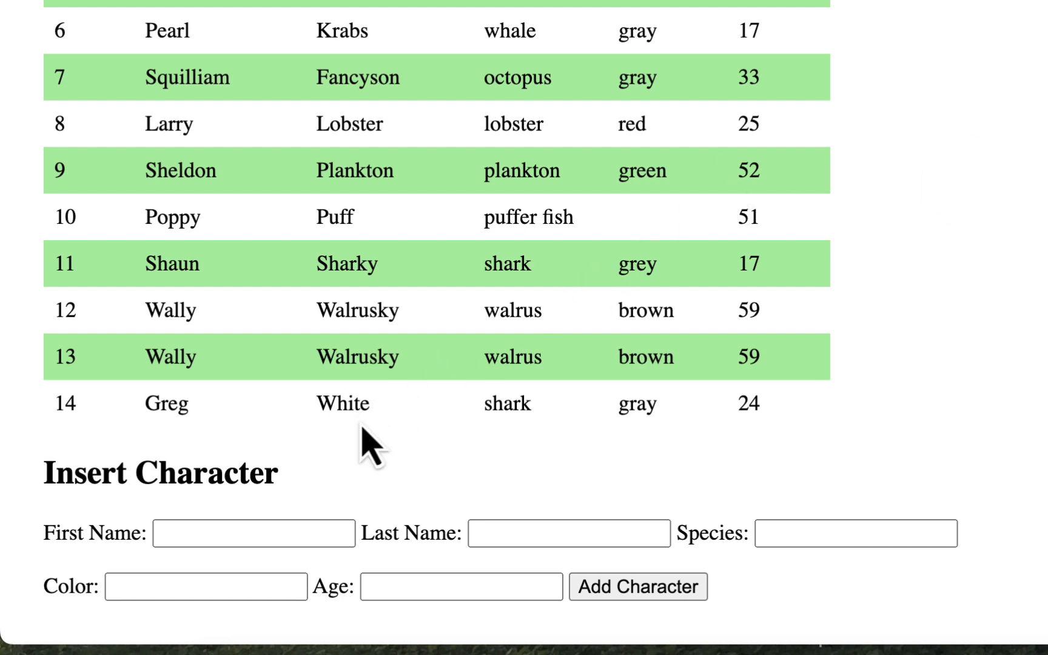
{"action": "left_click", "coordinate": [254, 532]}
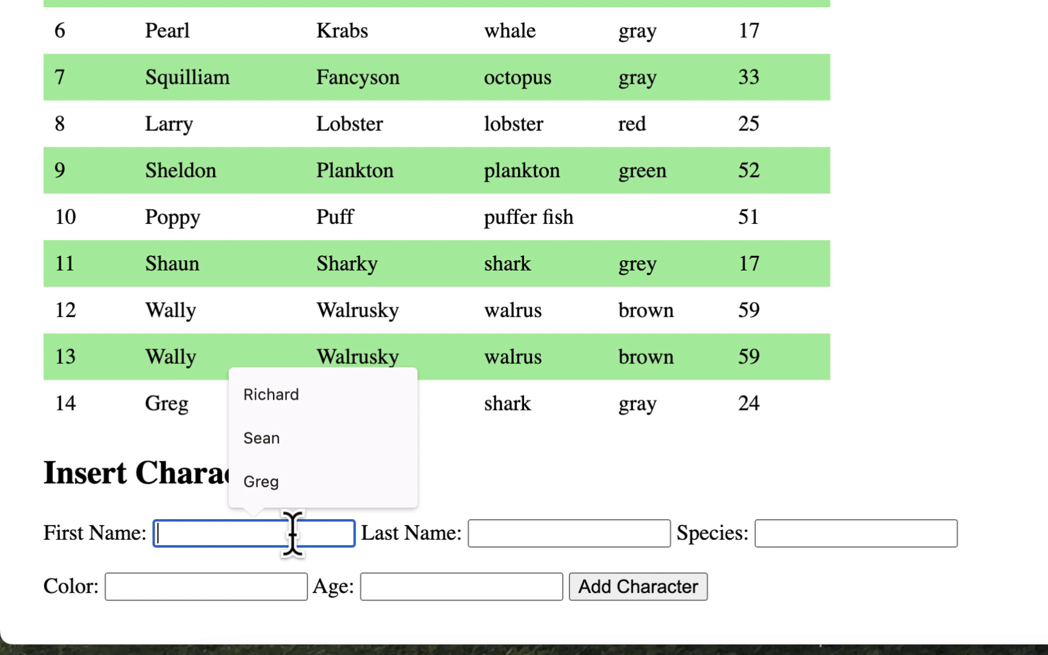
Step: Fill the form with Michelle, Mussels, mussel, gray, 19 and submit it as the fifteenth character
{"action": "left_click", "coordinate": [567, 534]}
{"action": "type", "text": "Mussels"}
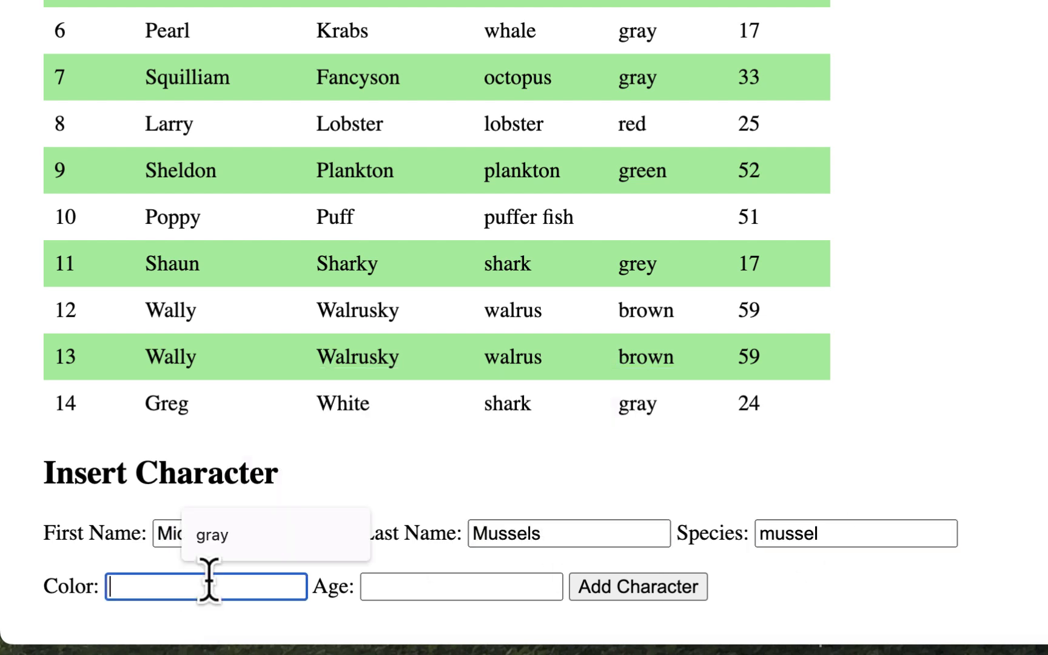
{"action": "type", "text": "gray"}
{"action": "left_click", "coordinate": [461, 587]}
{"action": "type", "text": "19"}
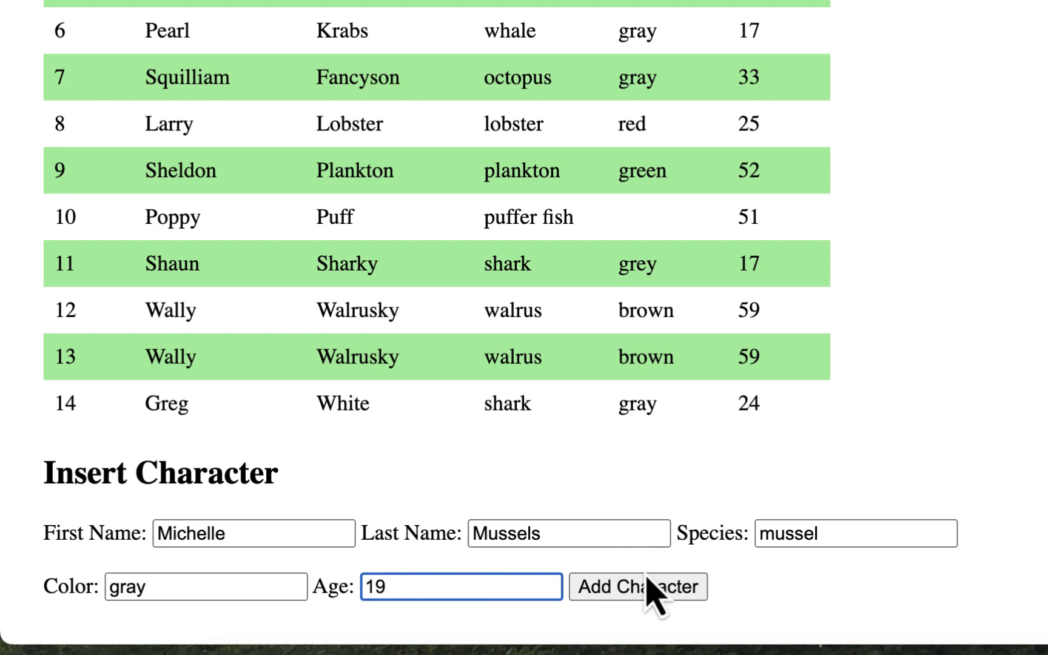
{"action": "left_click", "coordinate": [637, 586]}
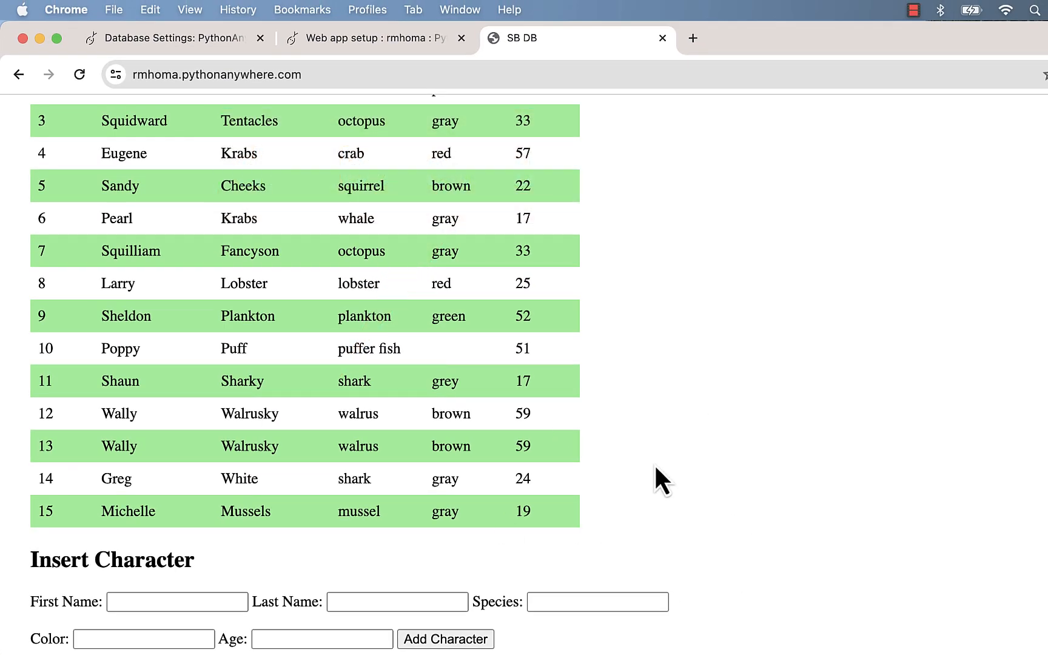
{"action": "mouse_move", "coordinate": [731, 494]}
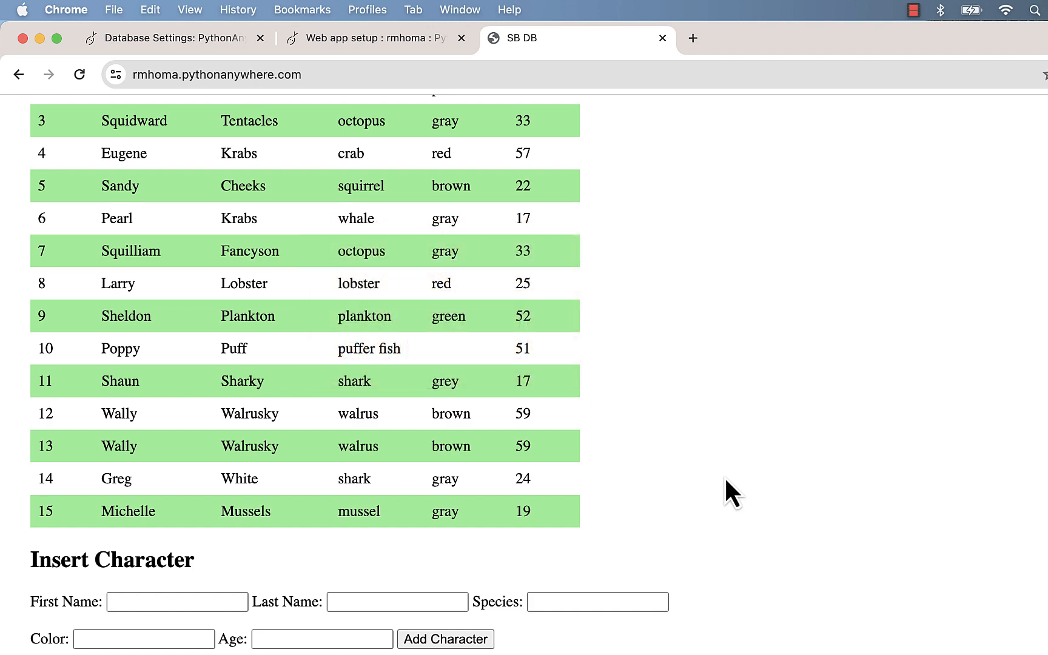
{"action": "scroll", "scroll_direction": "up", "scroll_amount": 3}
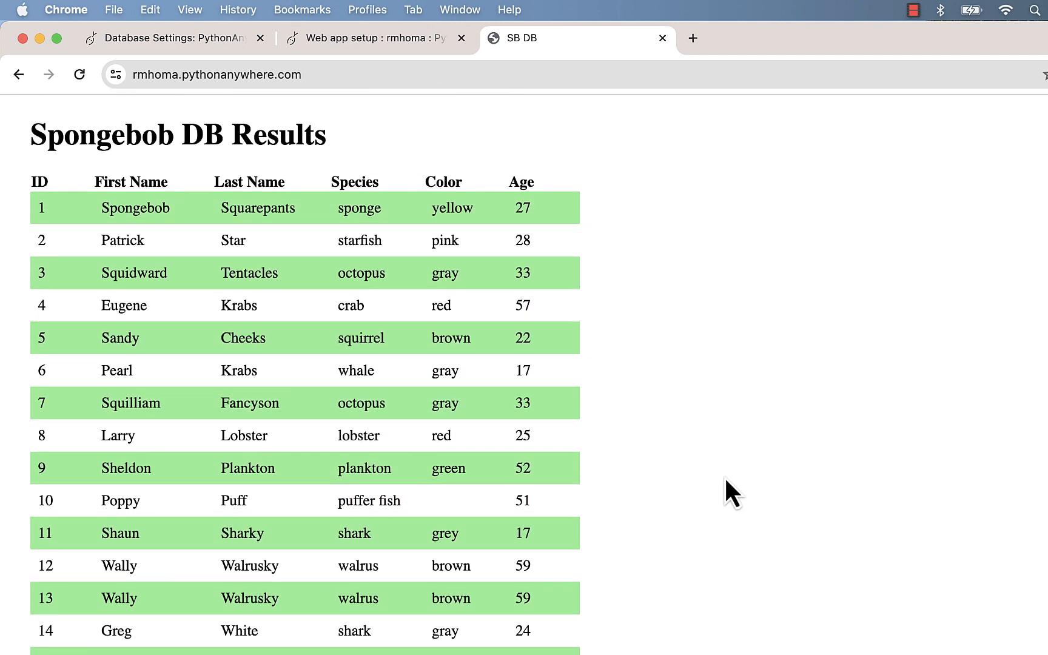
{"action": "mouse_move", "coordinate": [702, 364]}
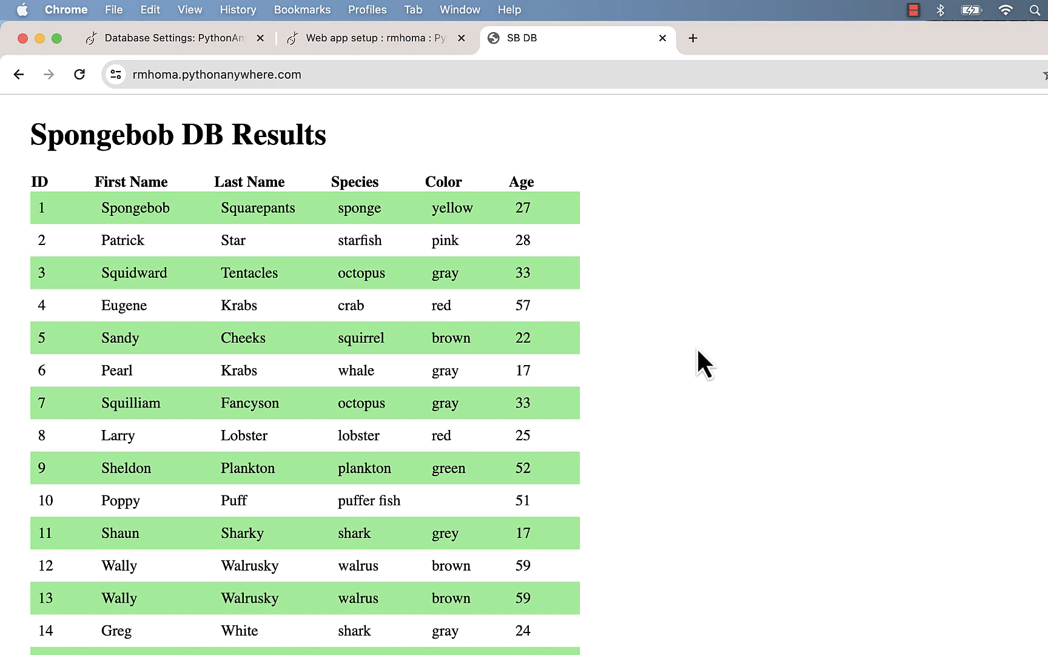
{"action": "scroll", "scroll_direction": "down", "scroll_amount": 3}
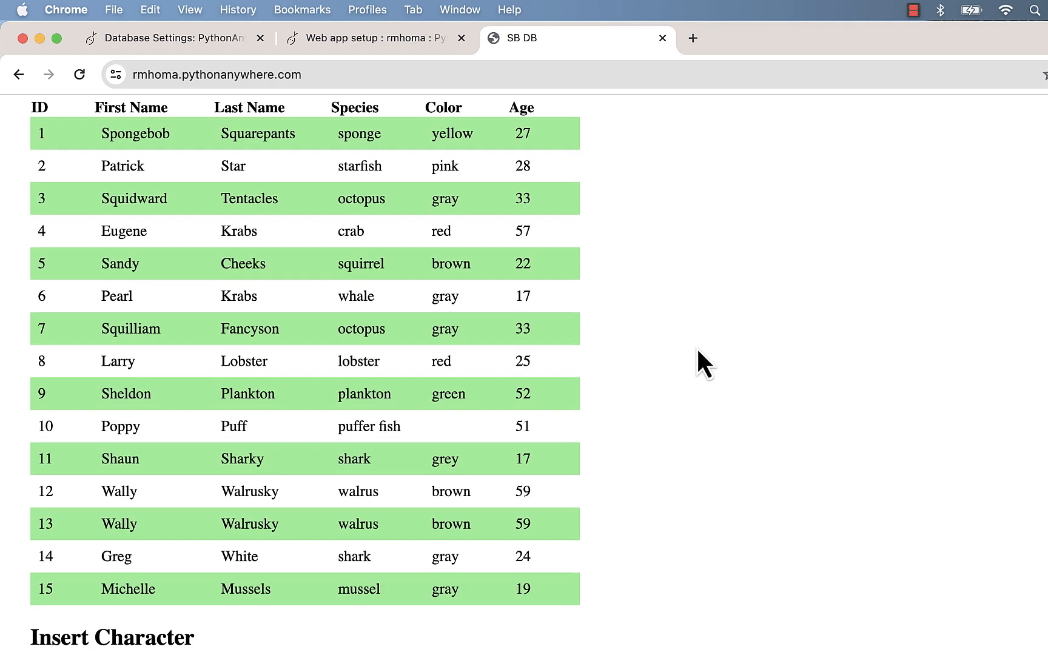
{"action": "scroll", "scroll_direction": "down", "scroll_amount": 3}
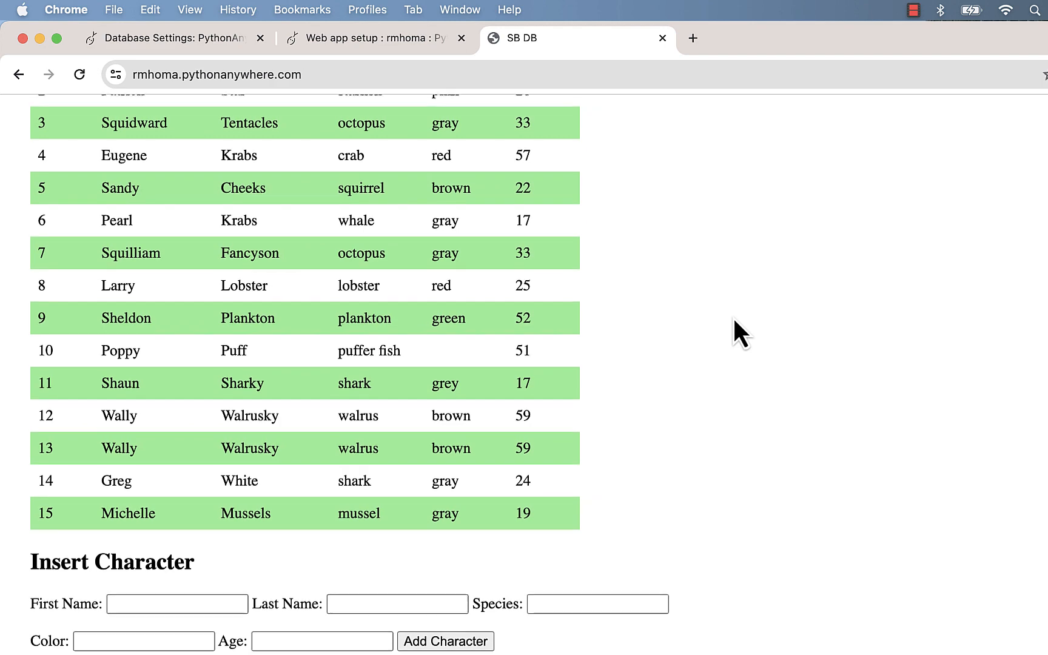
{"action": "scroll", "scroll_direction": "up", "scroll_amount": 3}
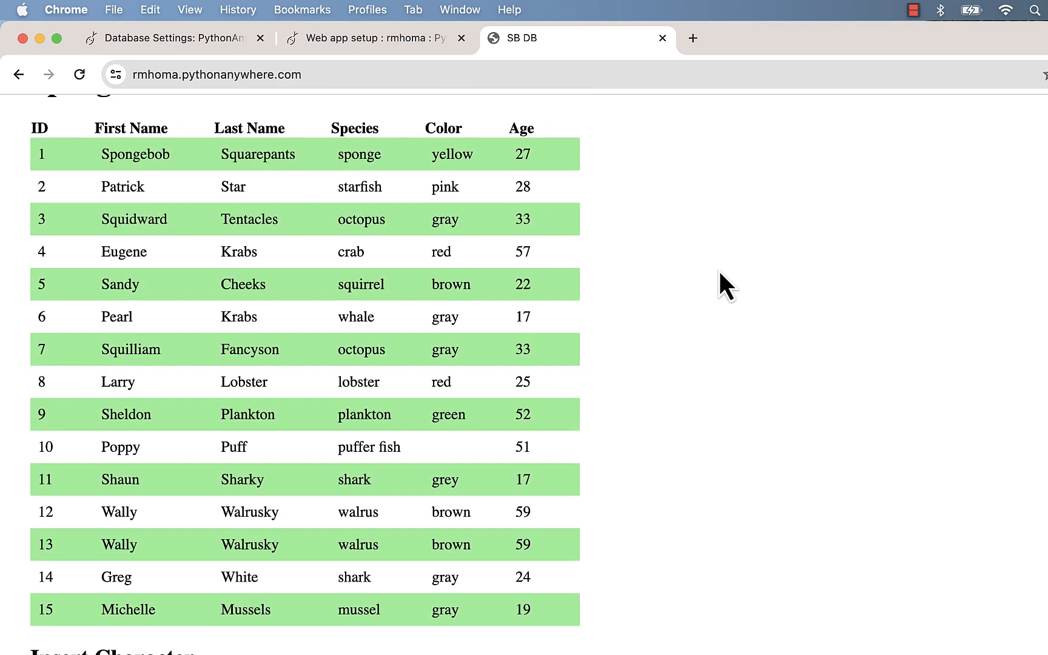
{"action": "scroll", "scroll_direction": "up", "scroll_amount": 3}
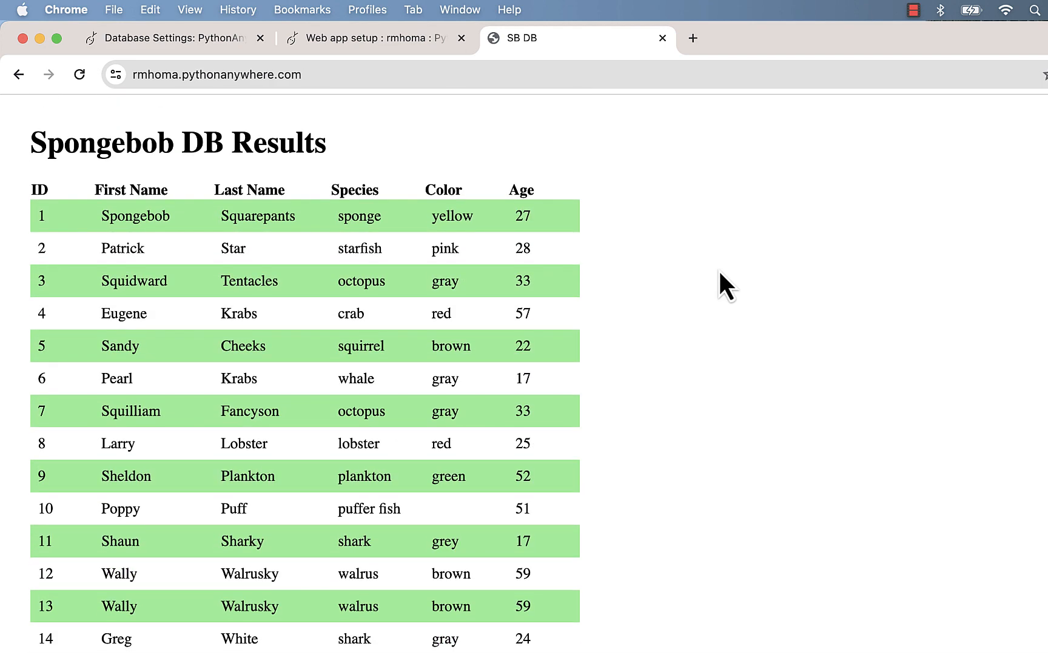
{"action": "mouse_move", "coordinate": [736, 270]}
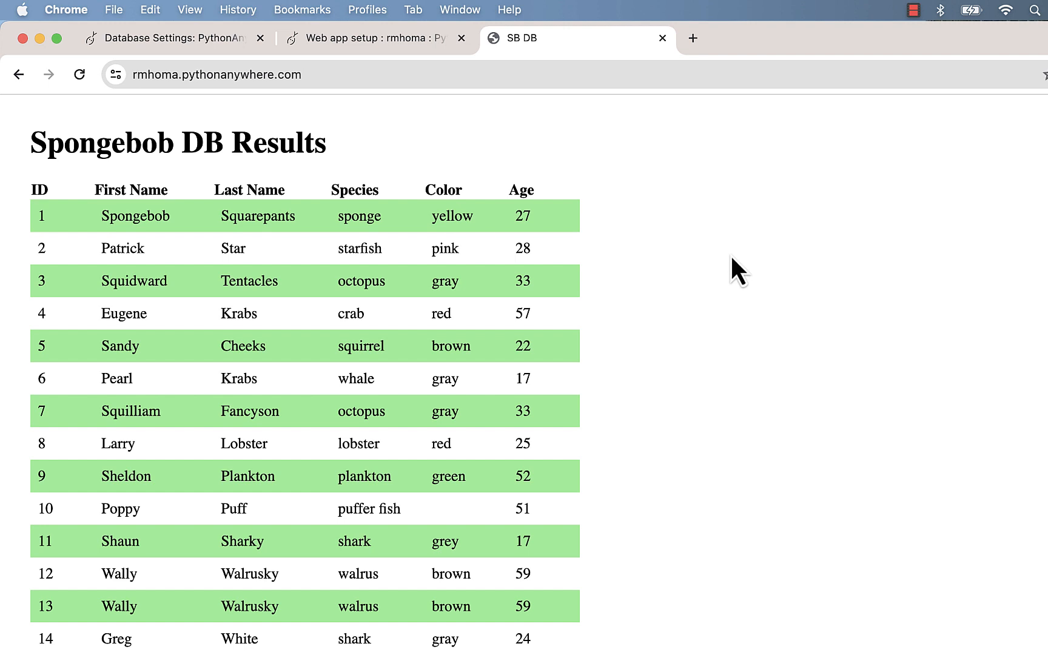
{"action": "mouse_move", "coordinate": [745, 266]}
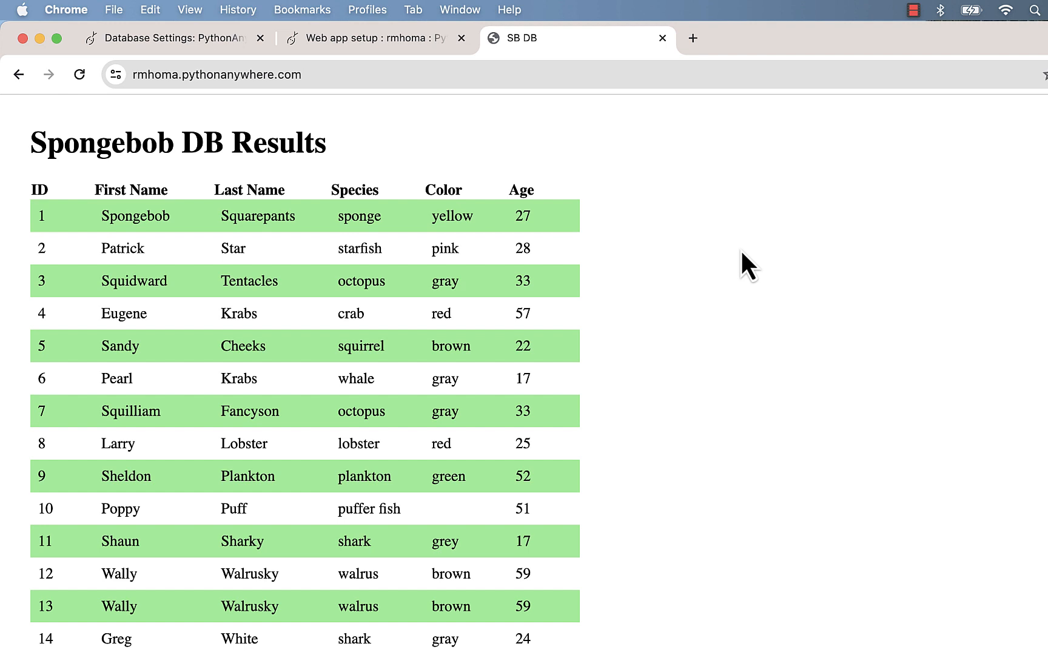
{"action": "mouse_move", "coordinate": [782, 280]}
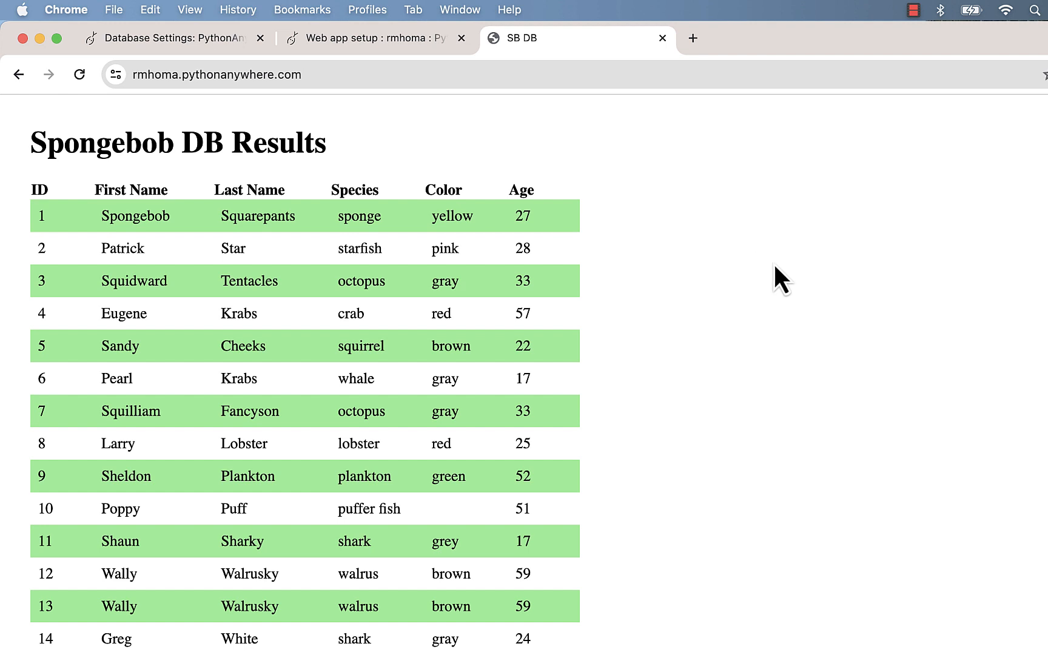
{"action": "mouse_move", "coordinate": [826, 394]}
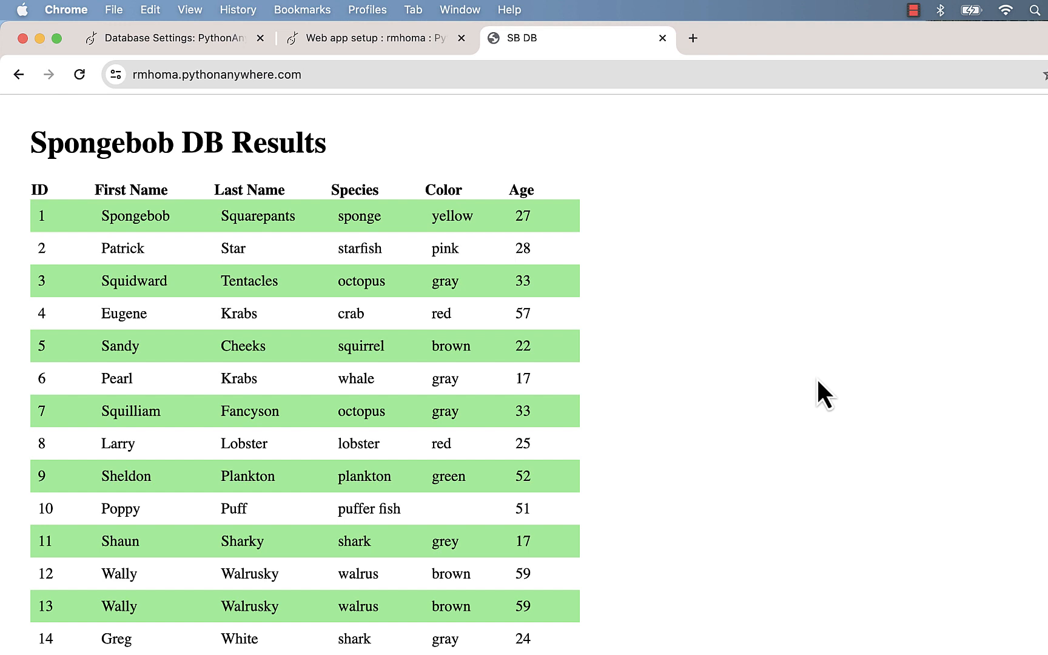
{"action": "mouse_move", "coordinate": [810, 370]}
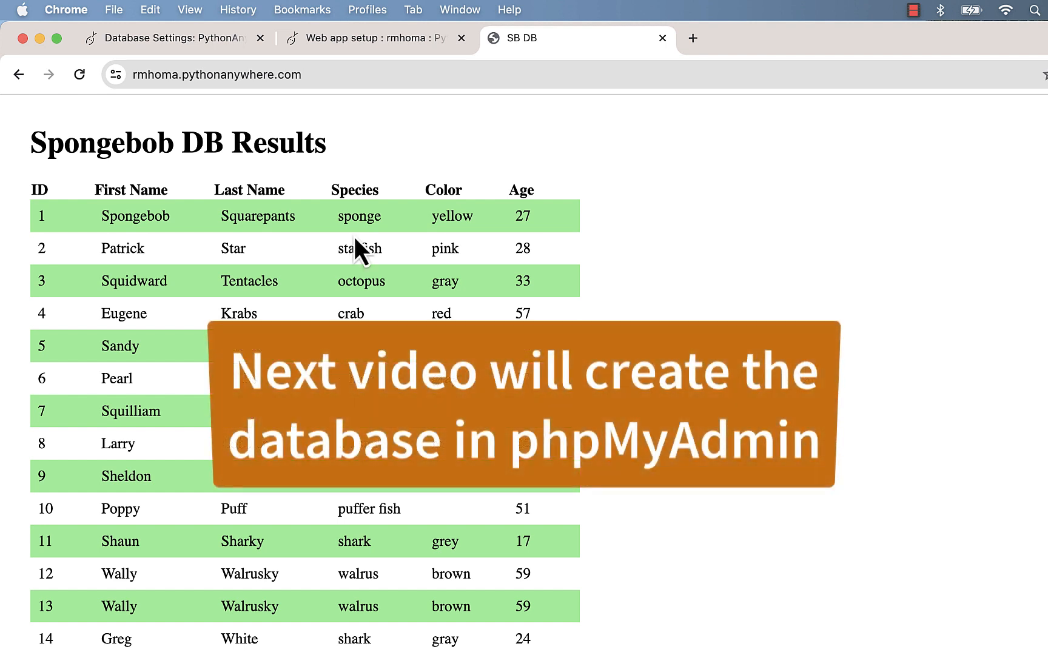
{"action": "mouse_move", "coordinate": [592, 314]}
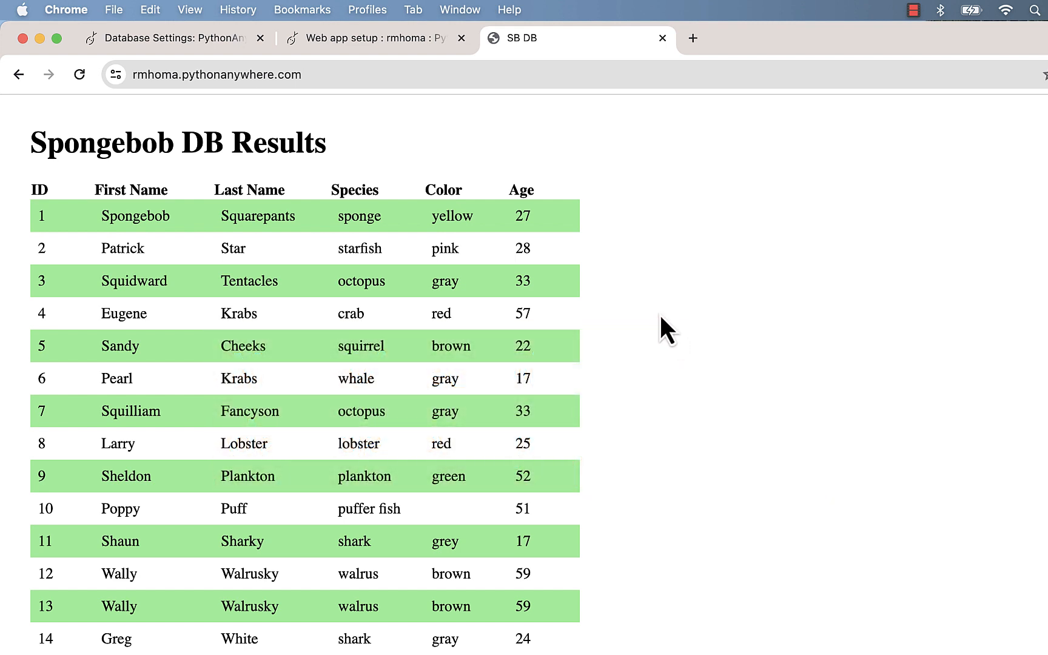
{"action": "mouse_move", "coordinate": [681, 339]}
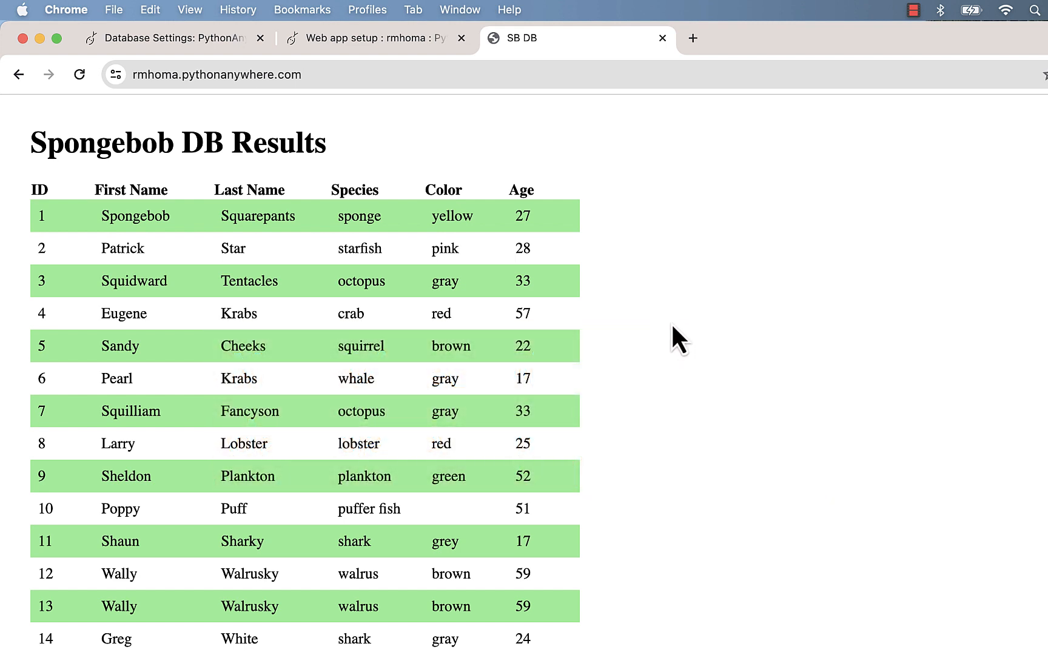